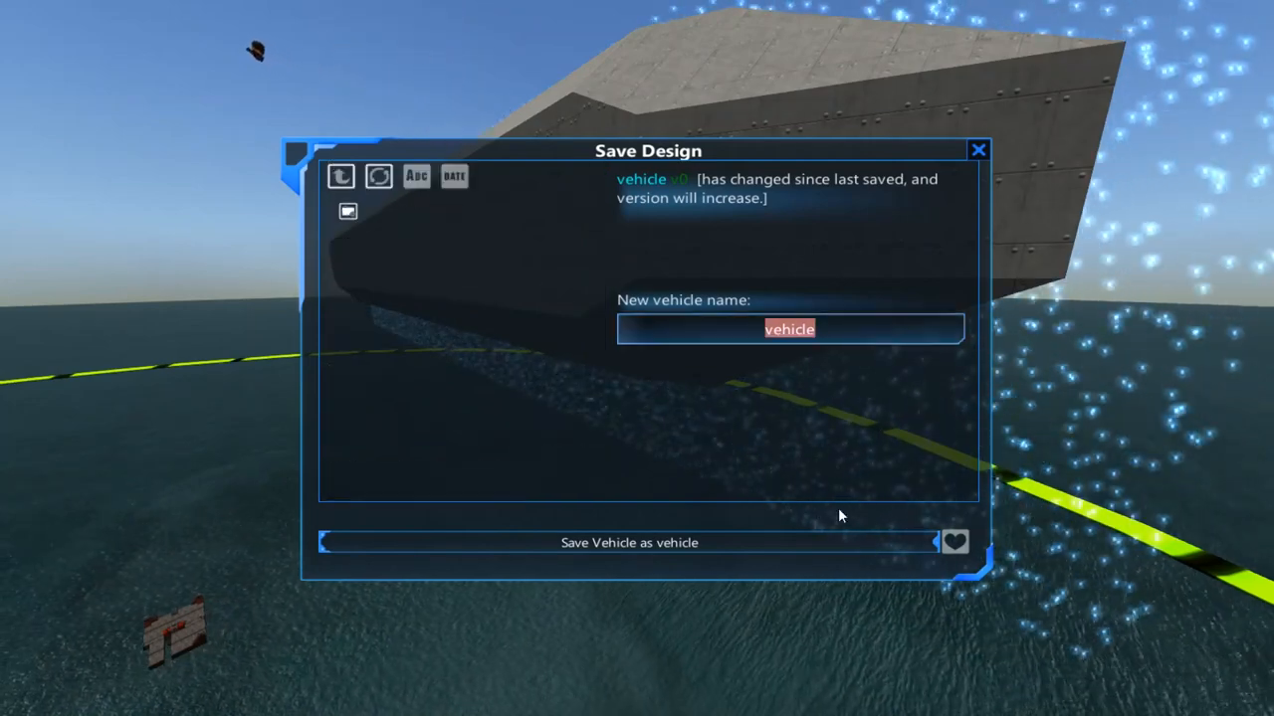
- Save the vehicle design under the new name ZX5
type("ZX5")
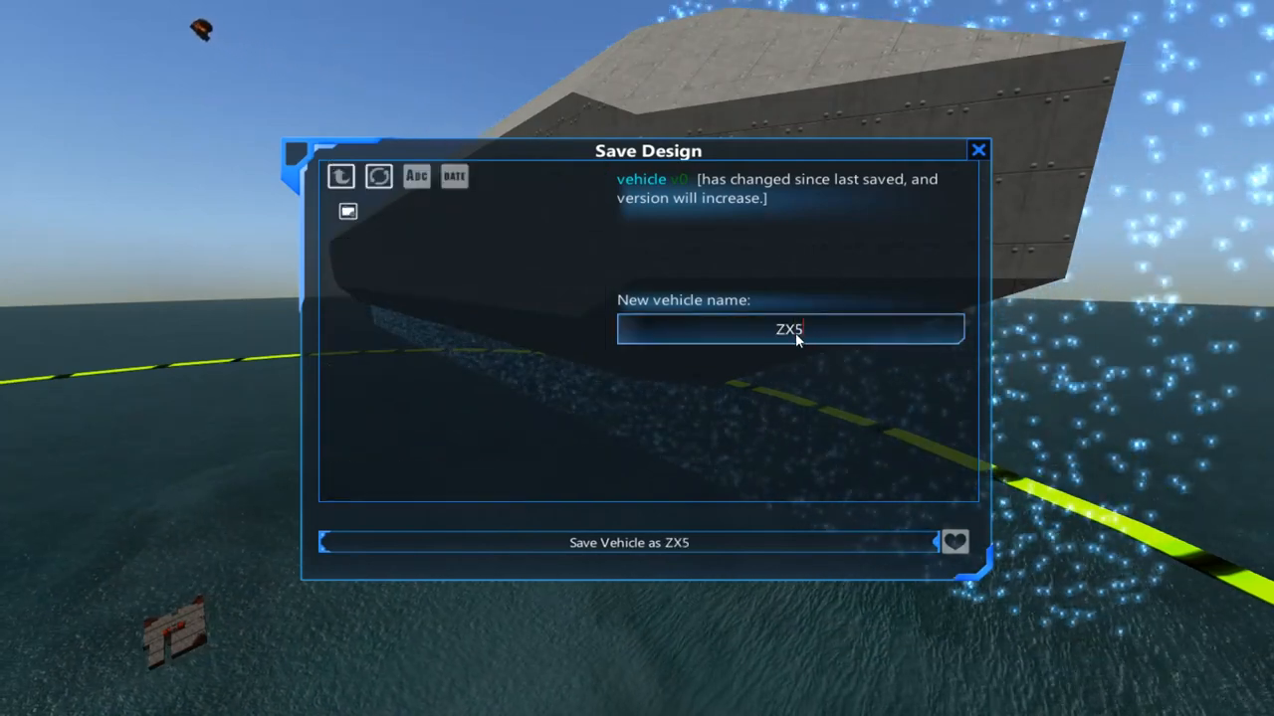
left_click(629, 542)
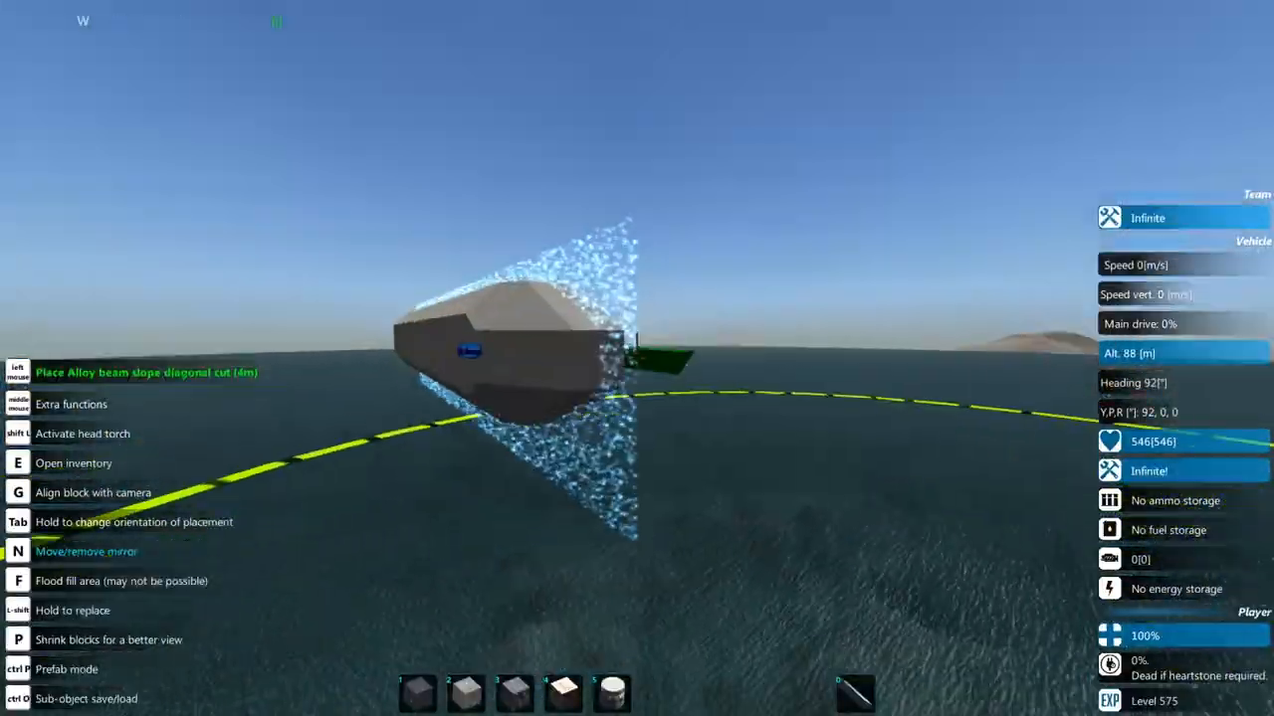
key("e")
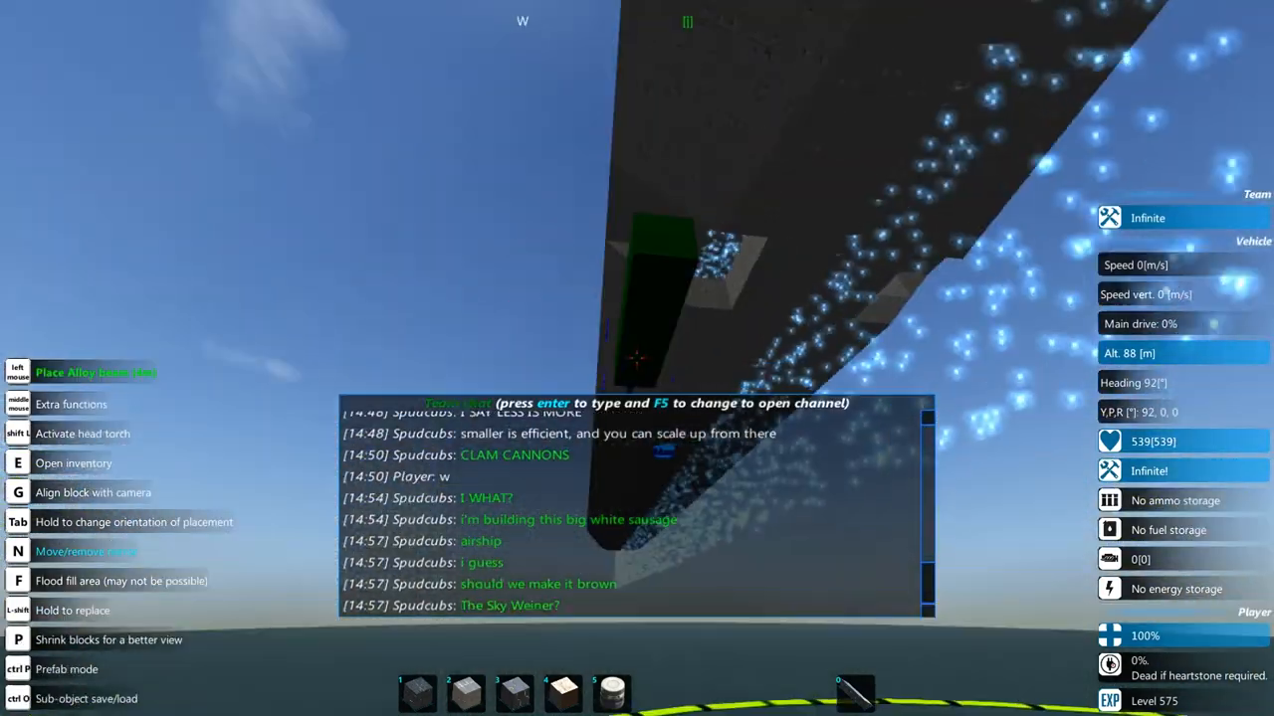
key("e")
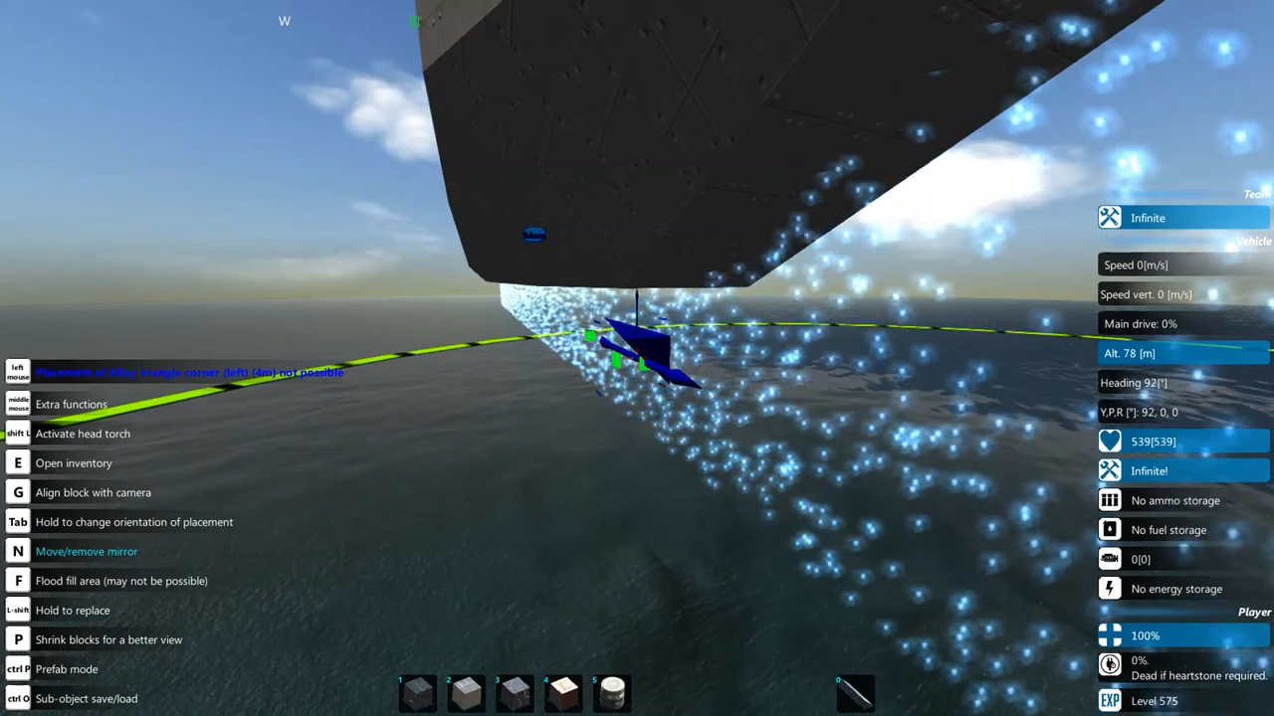
- Choose a beam block from the block inventory to build under the hull
key("e")
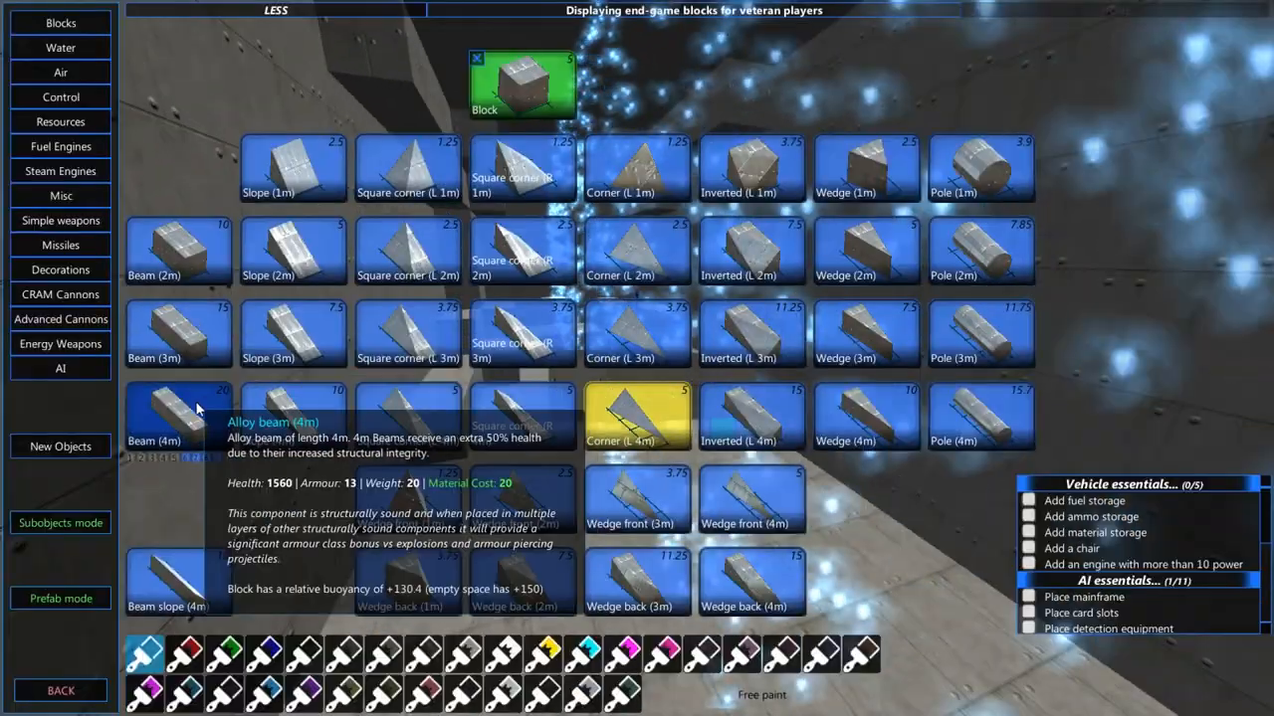
left_click(177, 416)
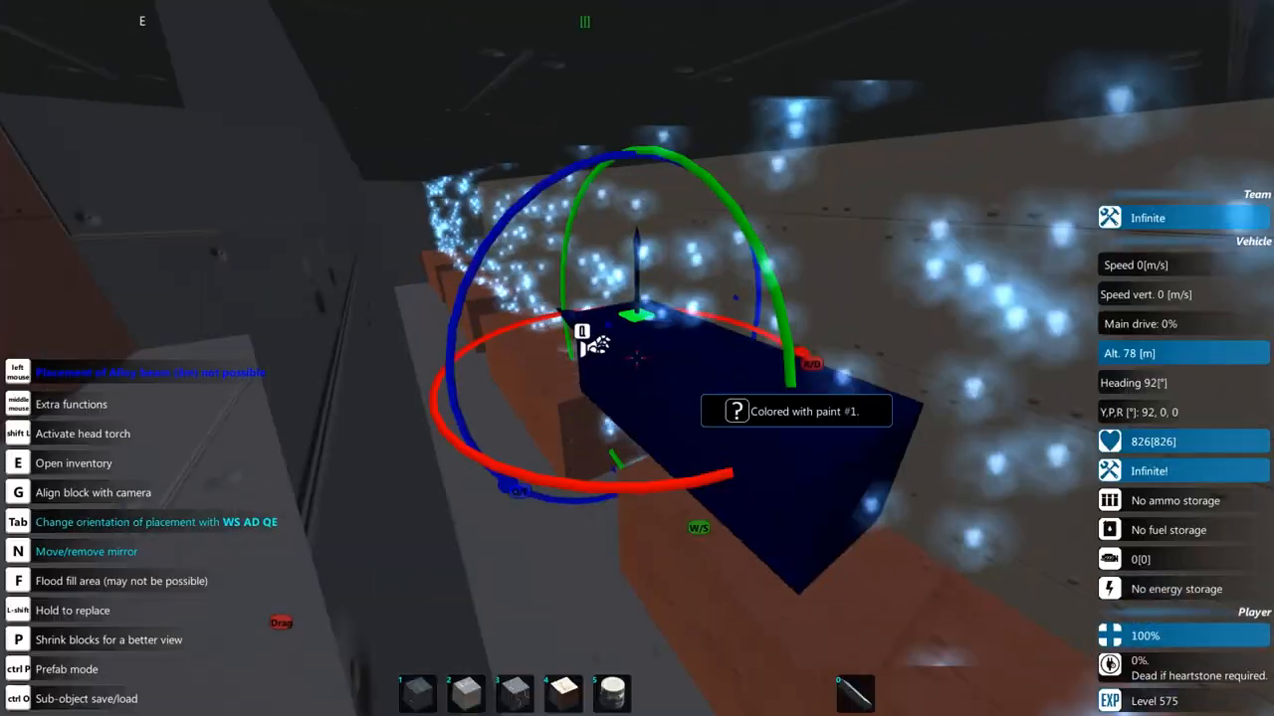
- Close the chat and move the camera out to view the full brown hull
key("e")
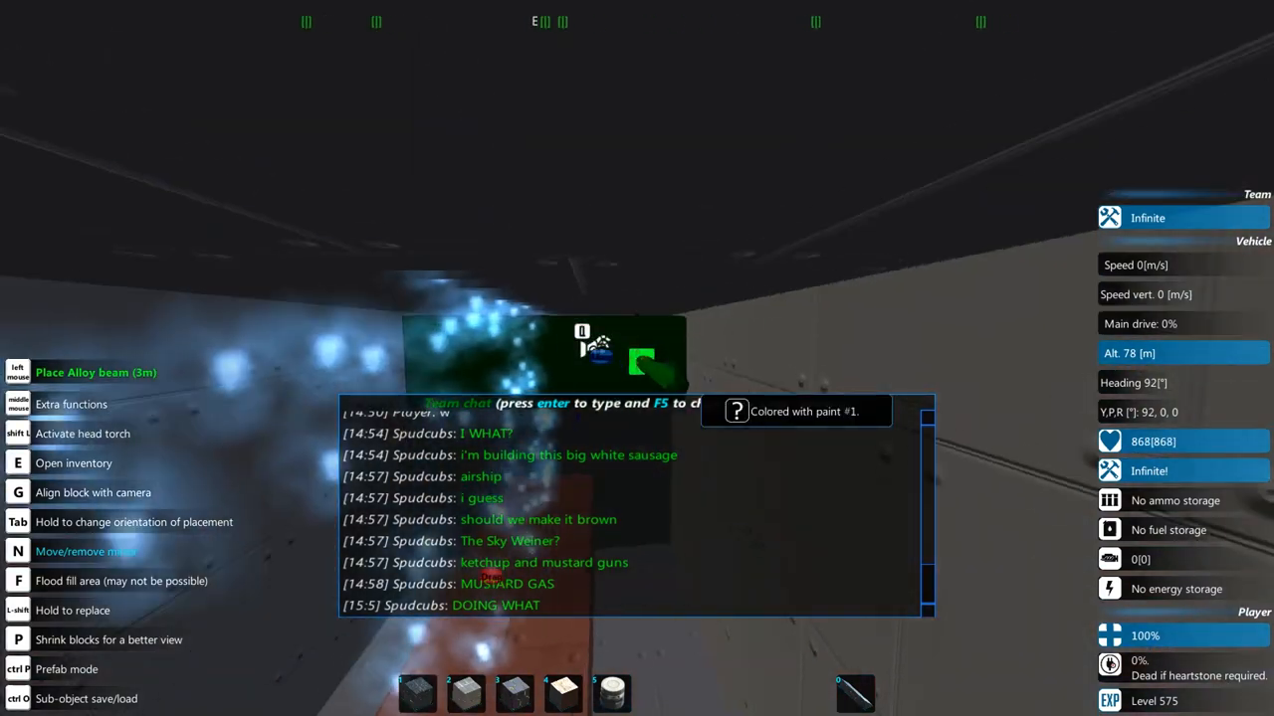
key("enter")
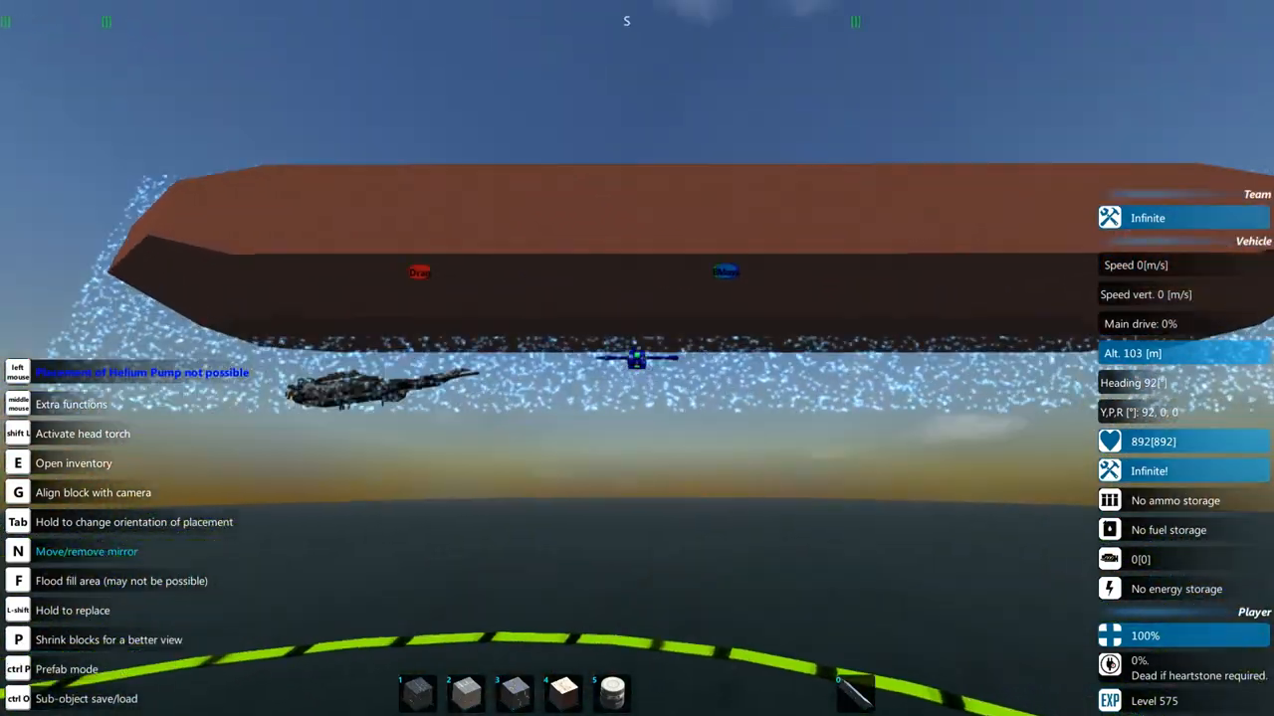
- Place a propeller beneath the hull and save the design over ZX51
key("e")
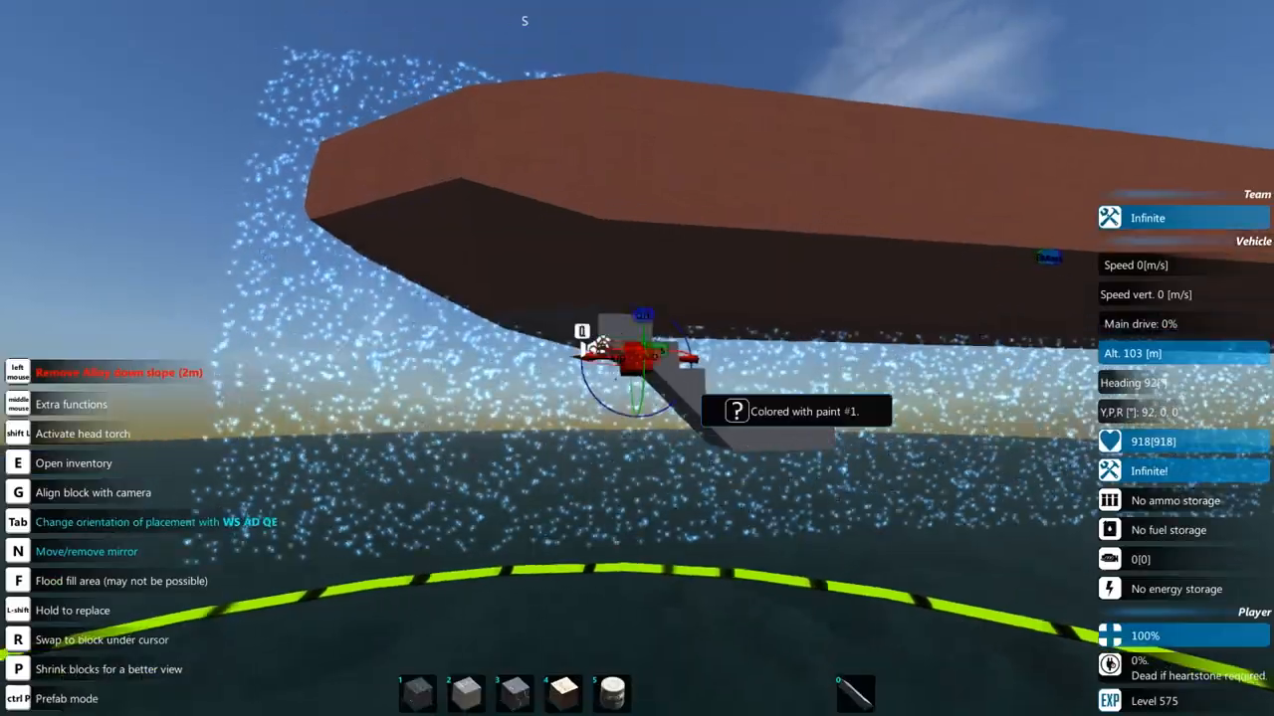
key("e")
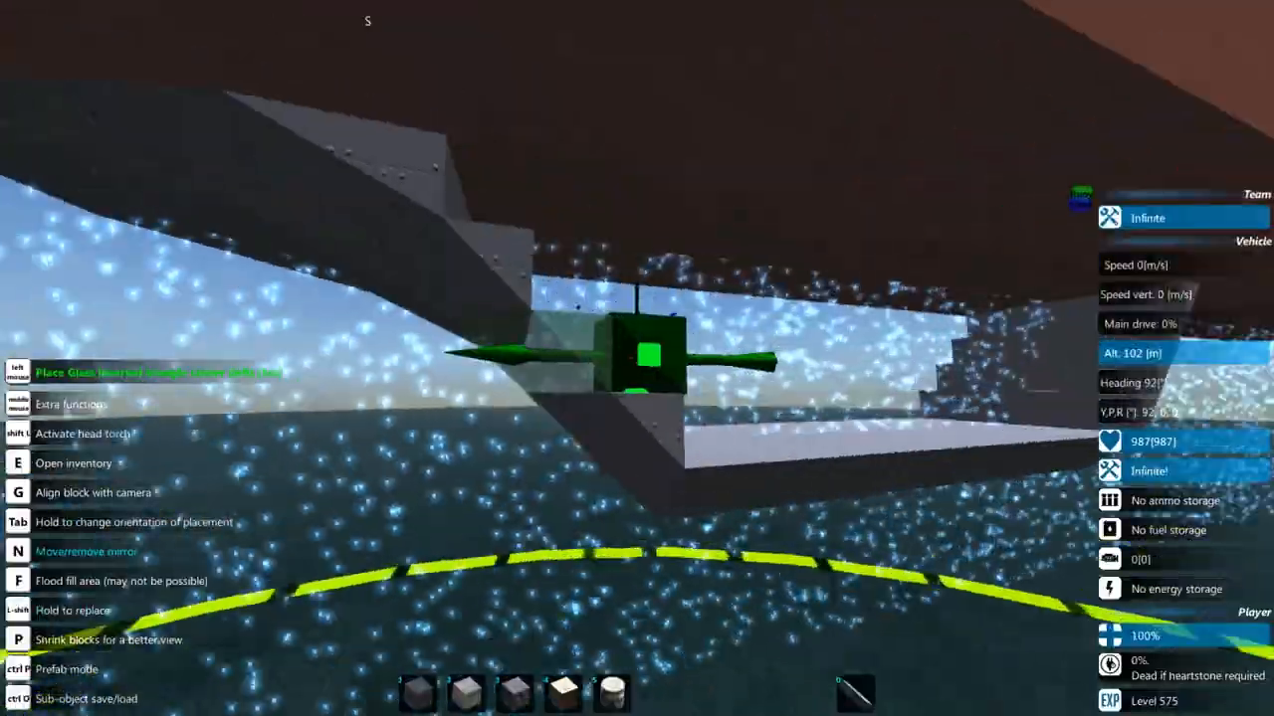
key("e")
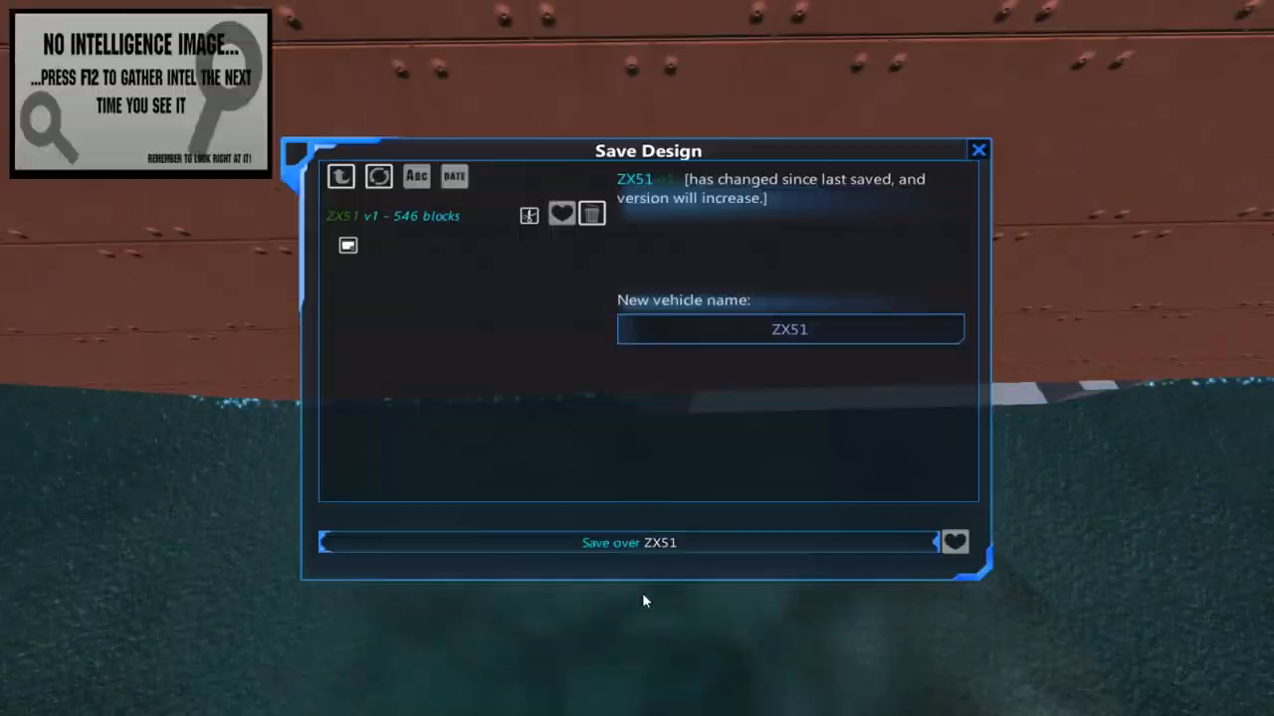
left_click(629, 541)
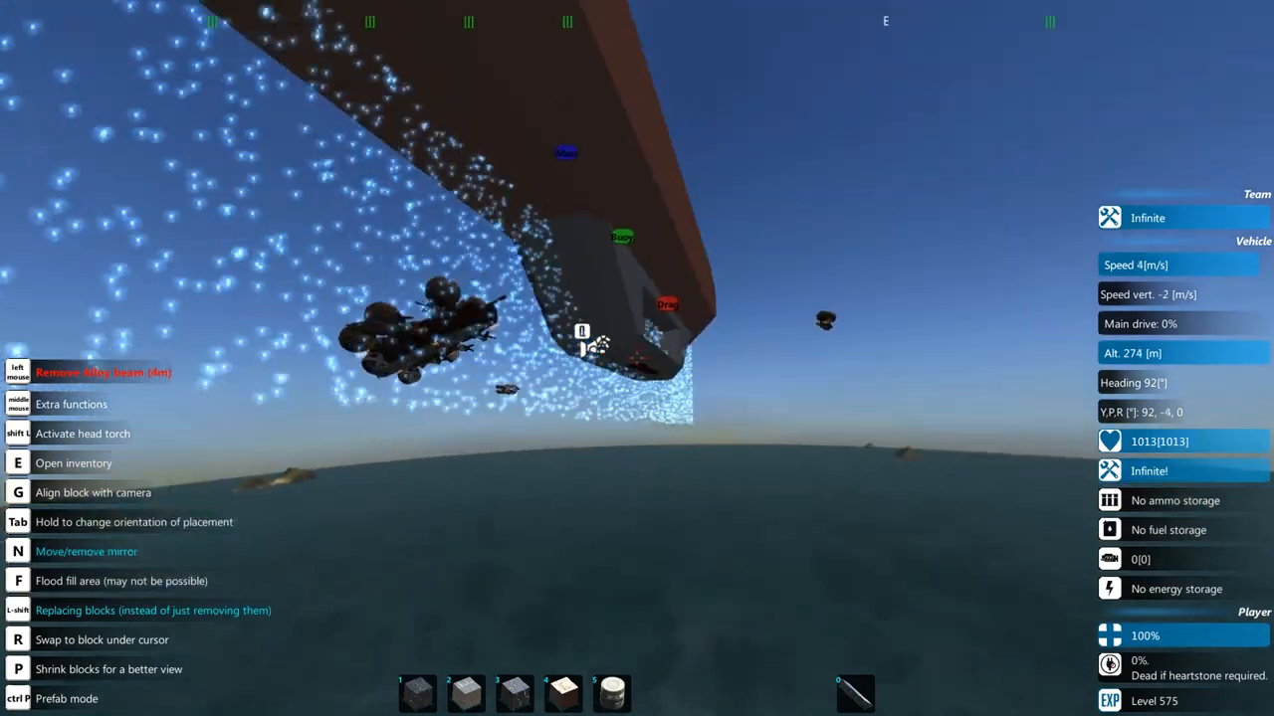
- Lengthen the brown hull and mount small red and blue blocks on its side
left_click(581, 331)
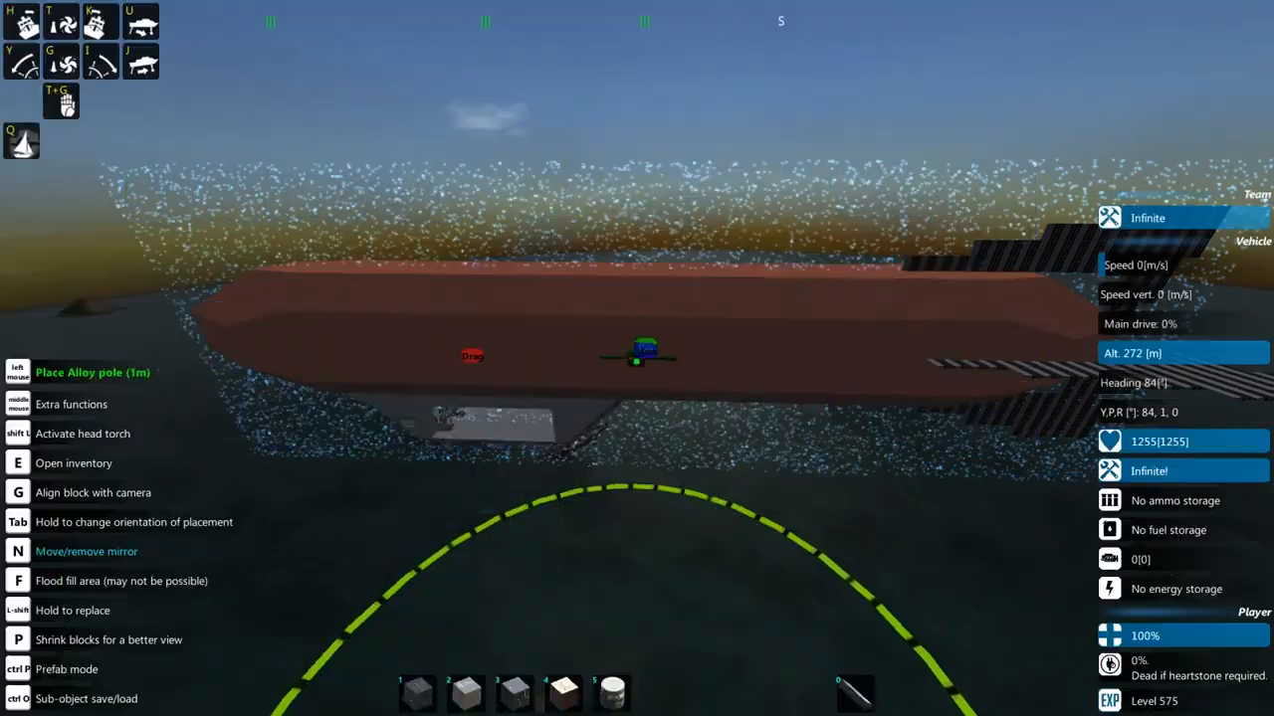
key("e")
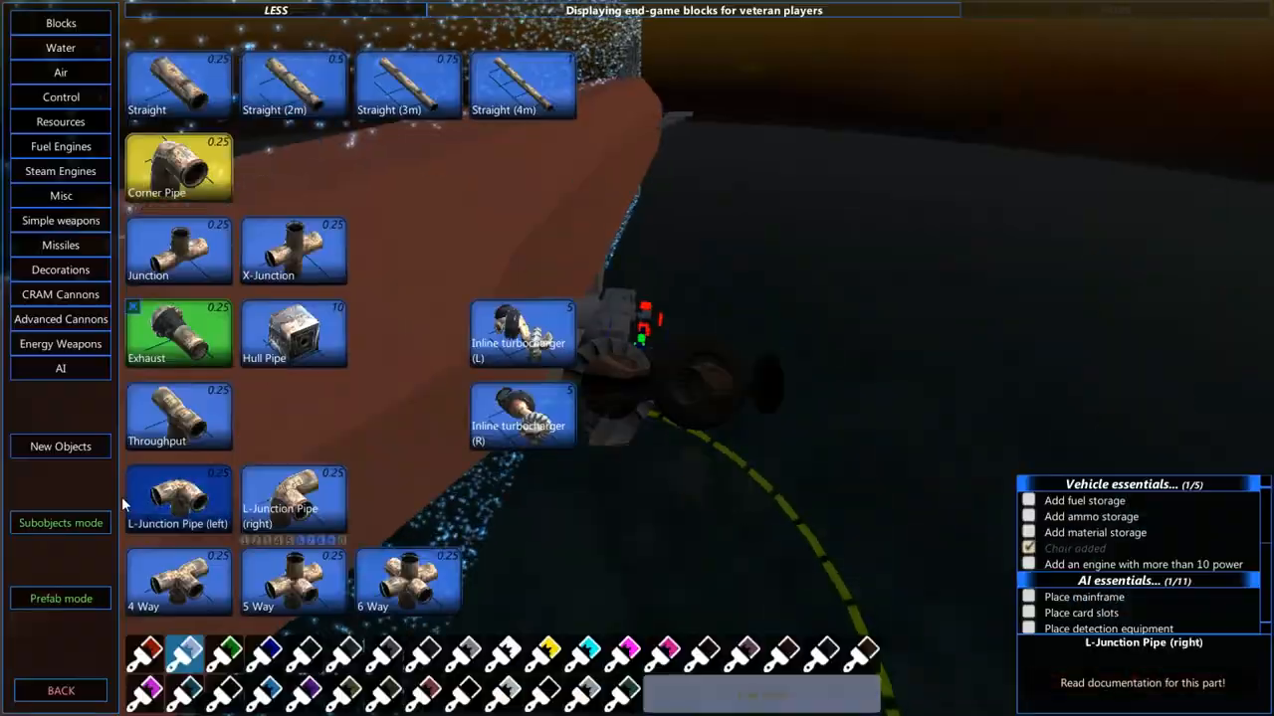
- Switch to Subobjects mode to bring up the sub-object loader and saver
left_click(60, 597)
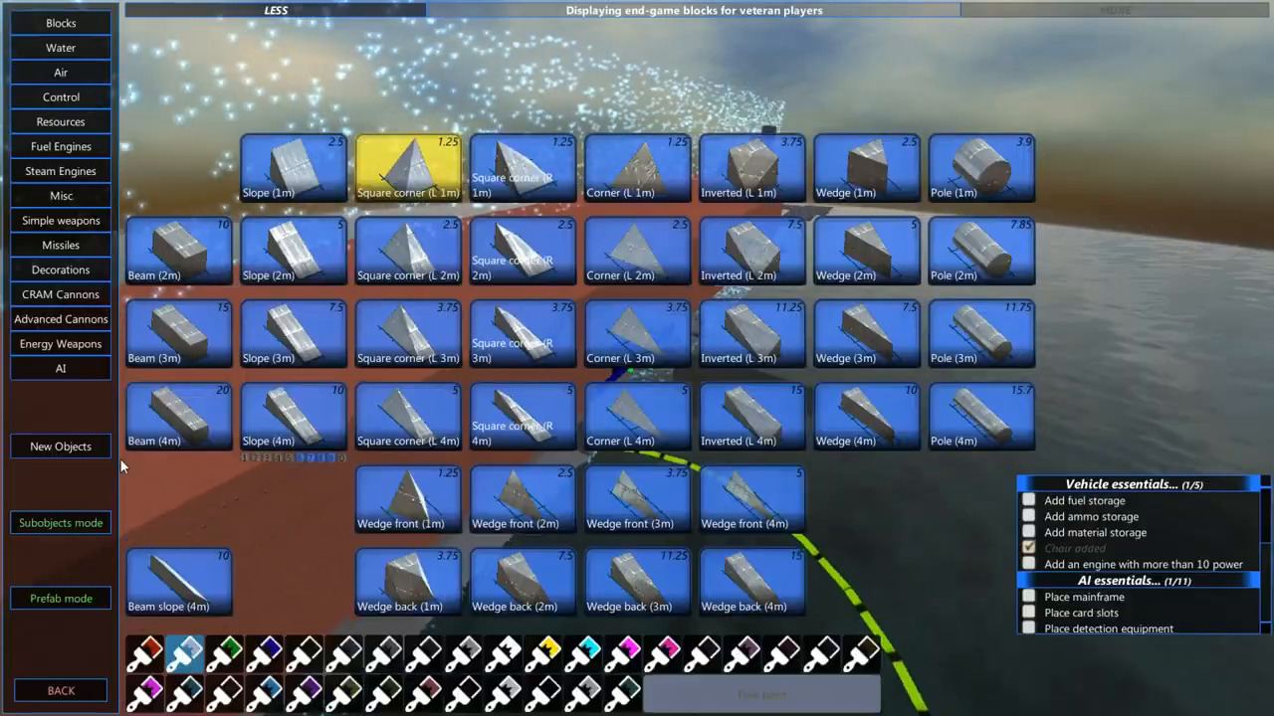
left_click(59, 521)
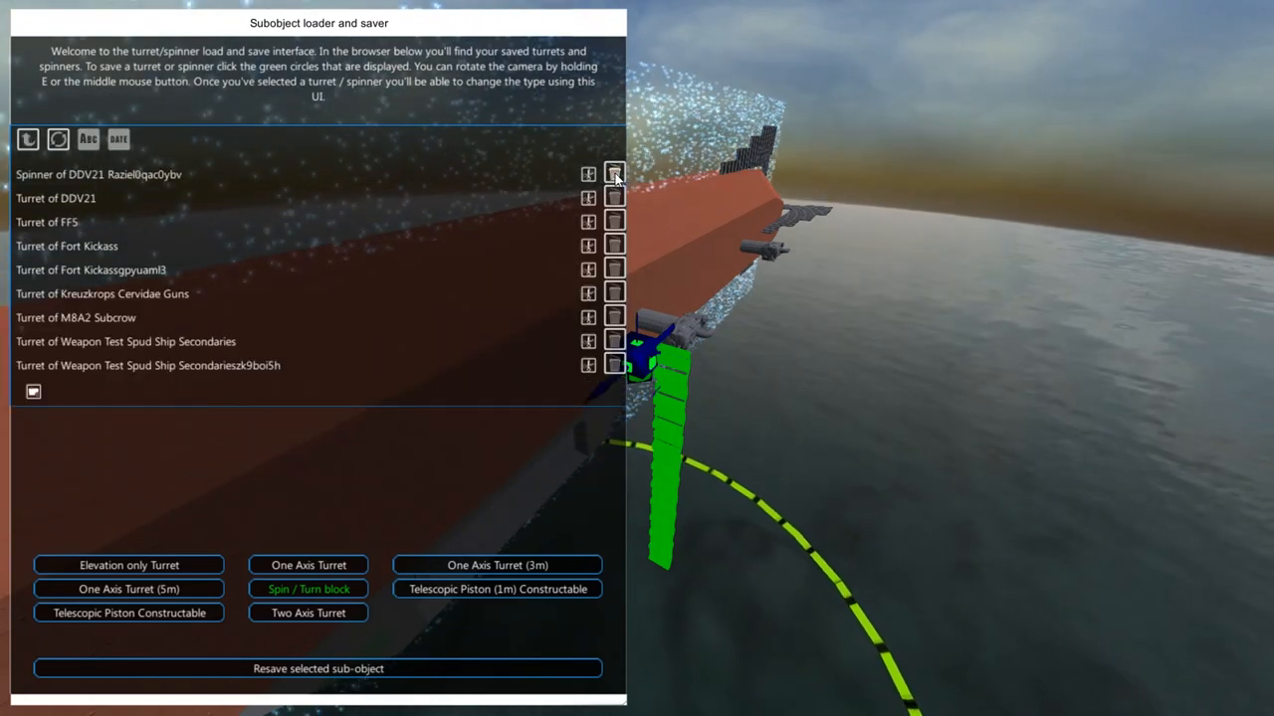
- Select the propeller spinner so its 1m 4-blade HeliProp entry shows under [Migrated]
left_click(613, 175)
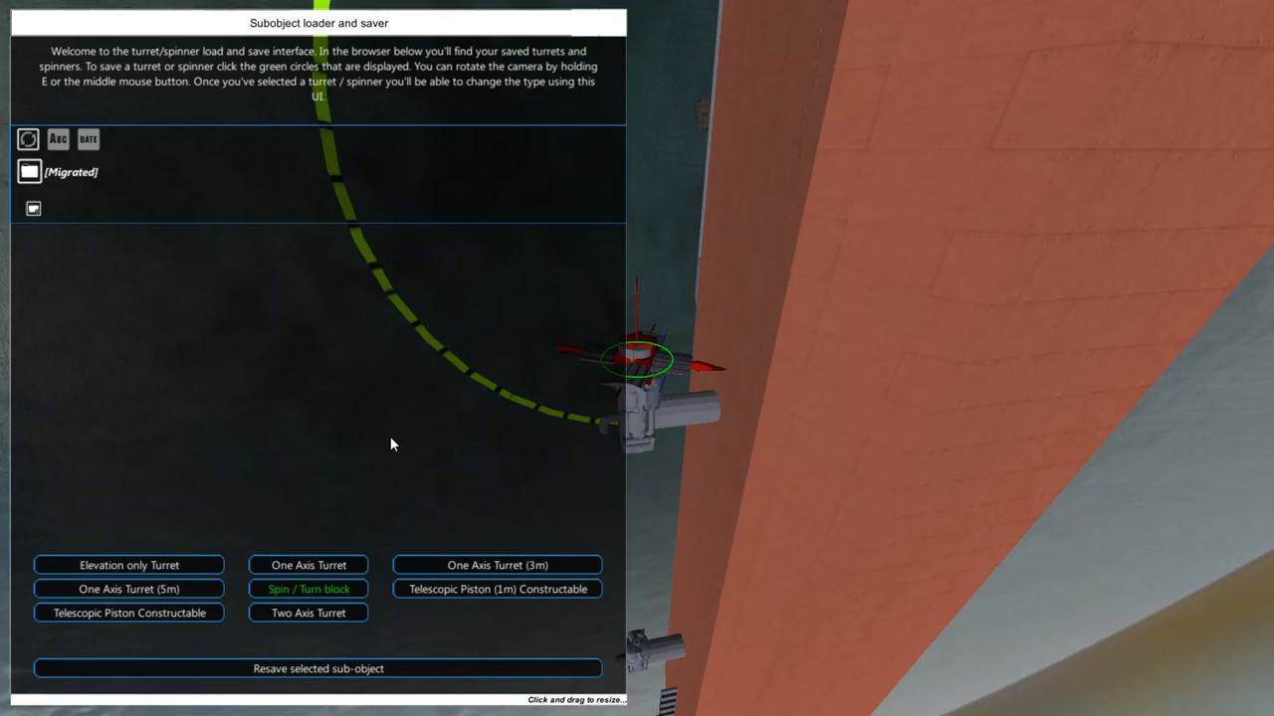
left_click(319, 668)
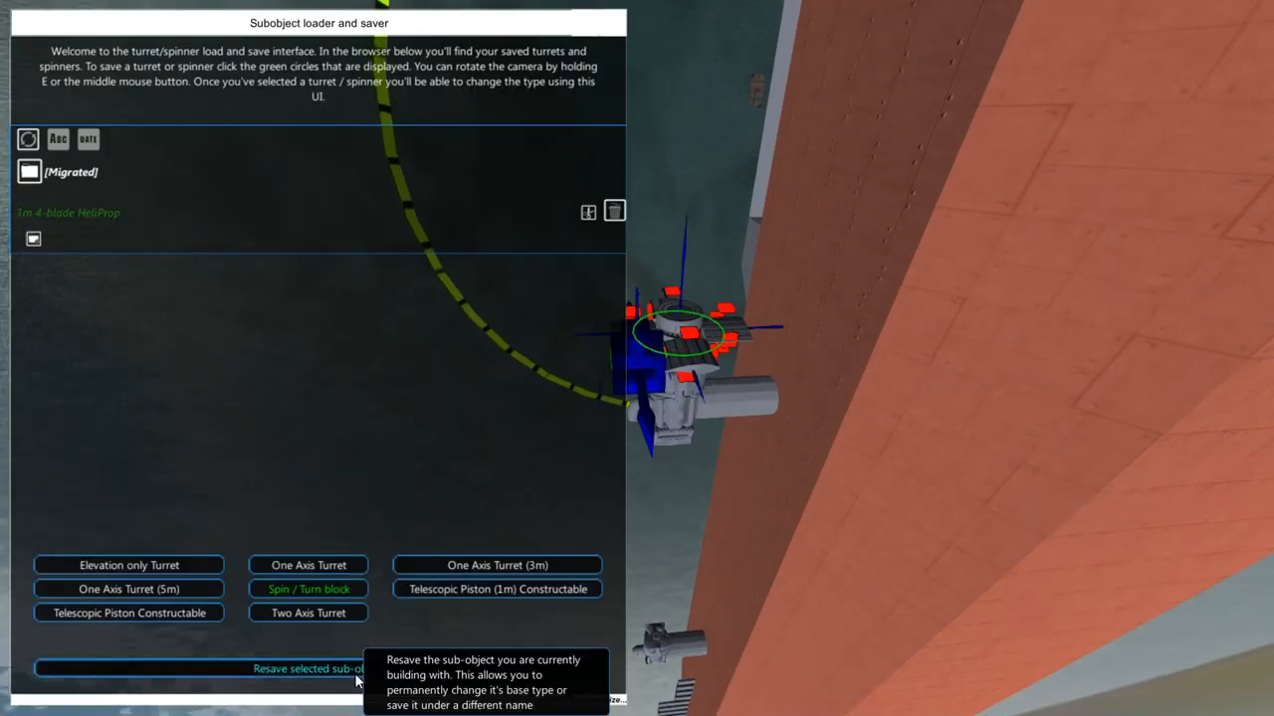
mouse_move(665, 467)
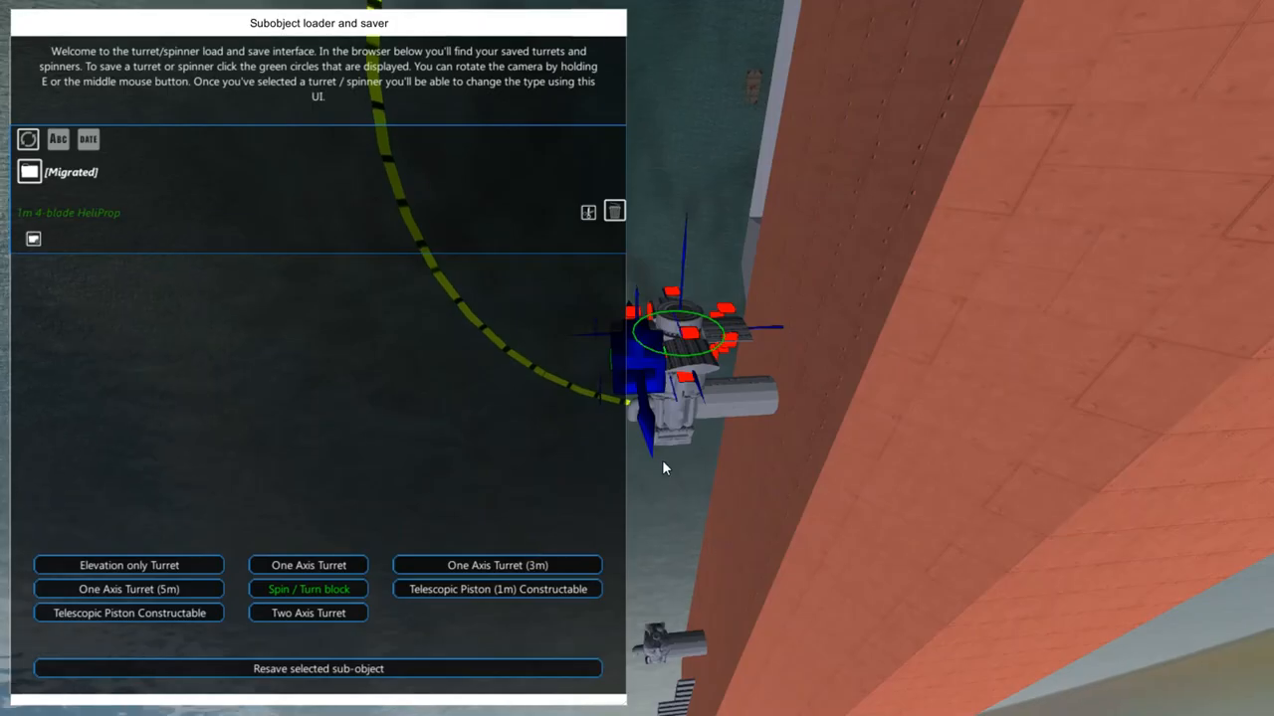
- Resave the propeller sub-object as '1m 4-blade HeliProp CW'
left_click(319, 669)
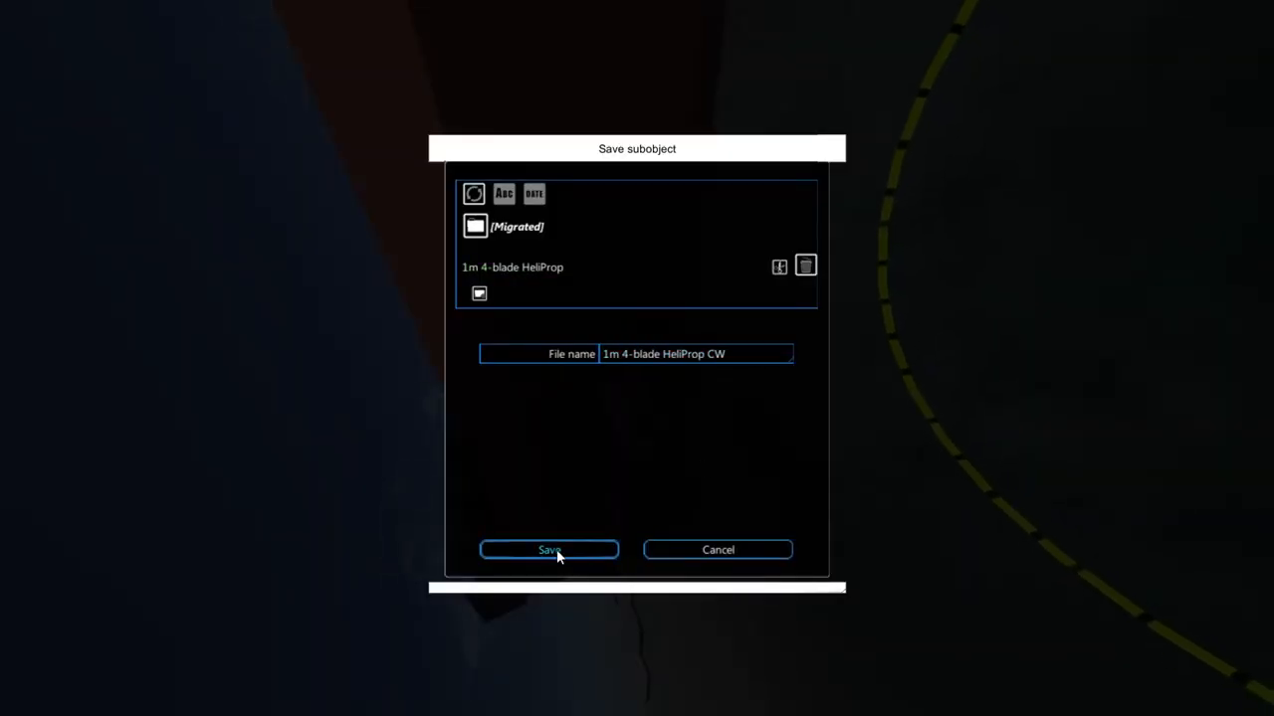
left_click(549, 549)
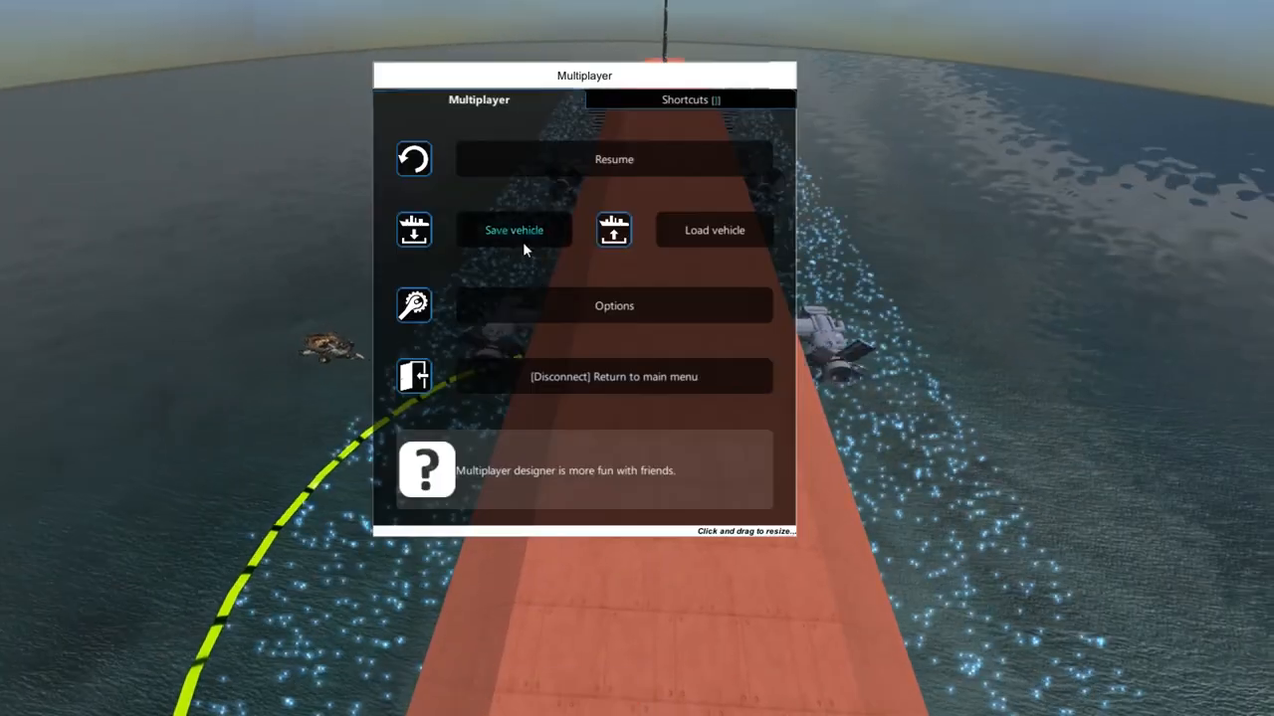
- Save the airship vehicle design before adjusting the spinner
left_click(613, 159)
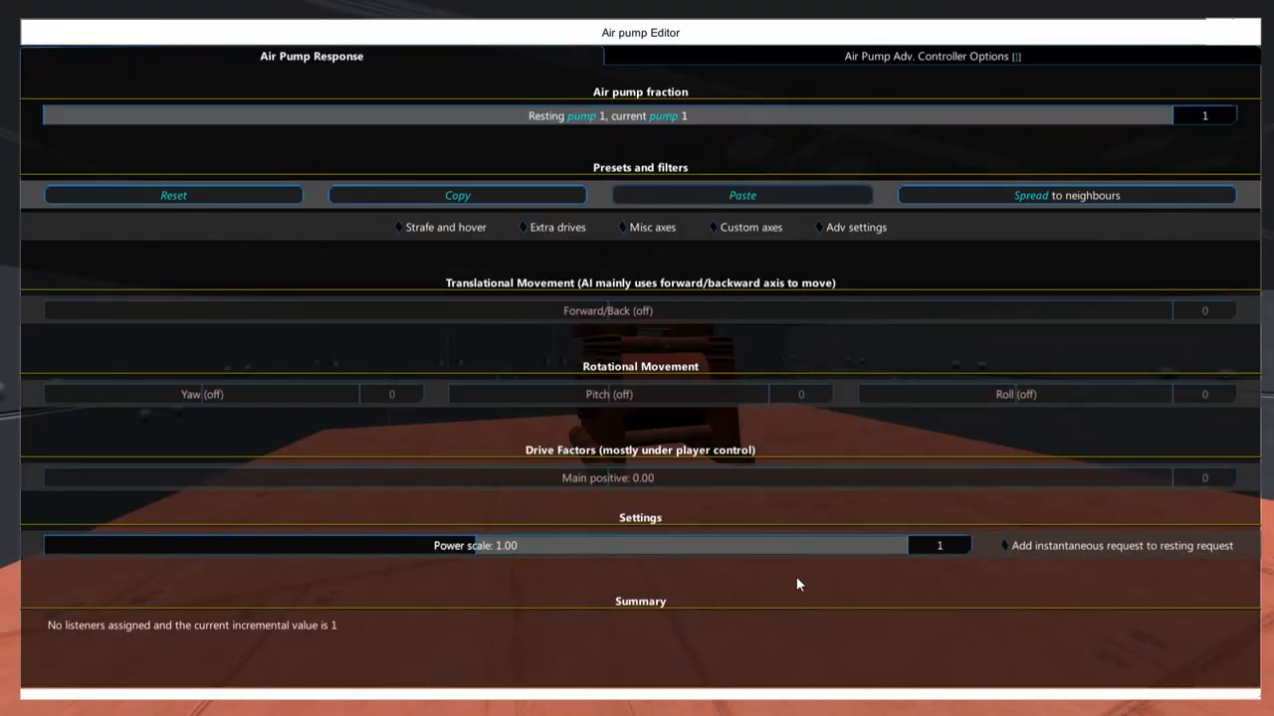
mouse_move(1065, 195)
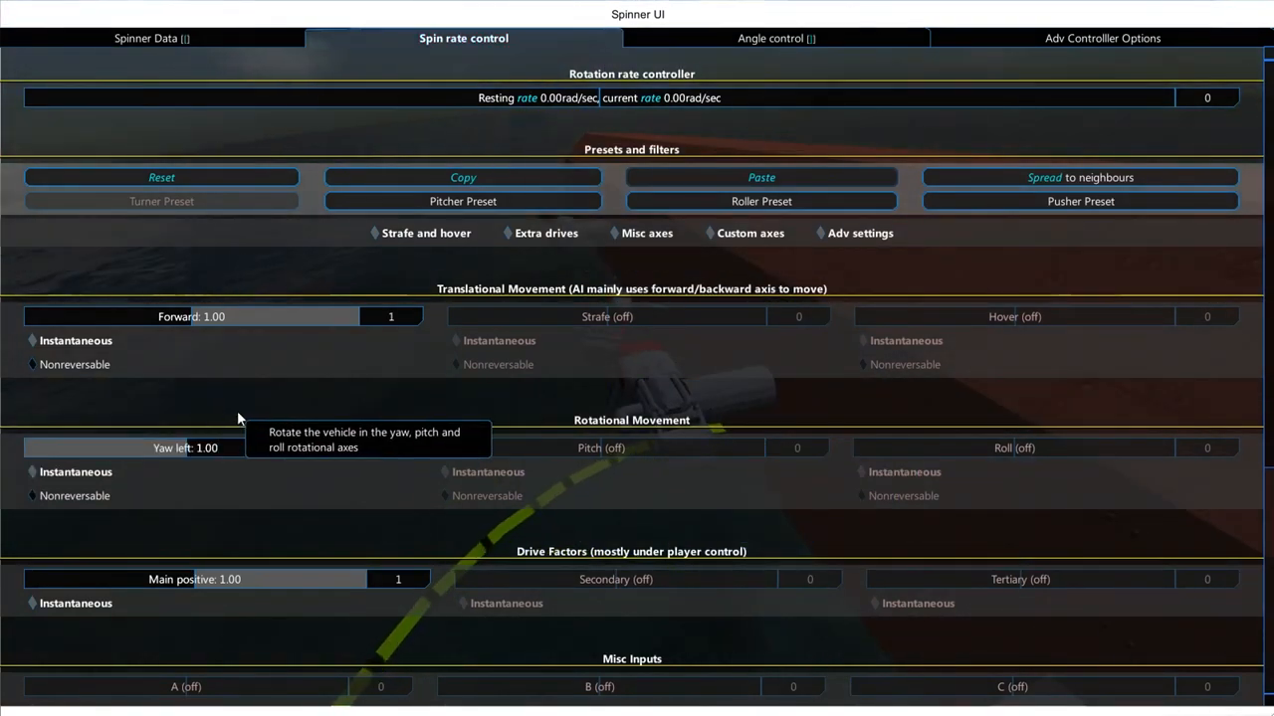
- Close the Spinner UI to return to the flying airship
left_click(776, 38)
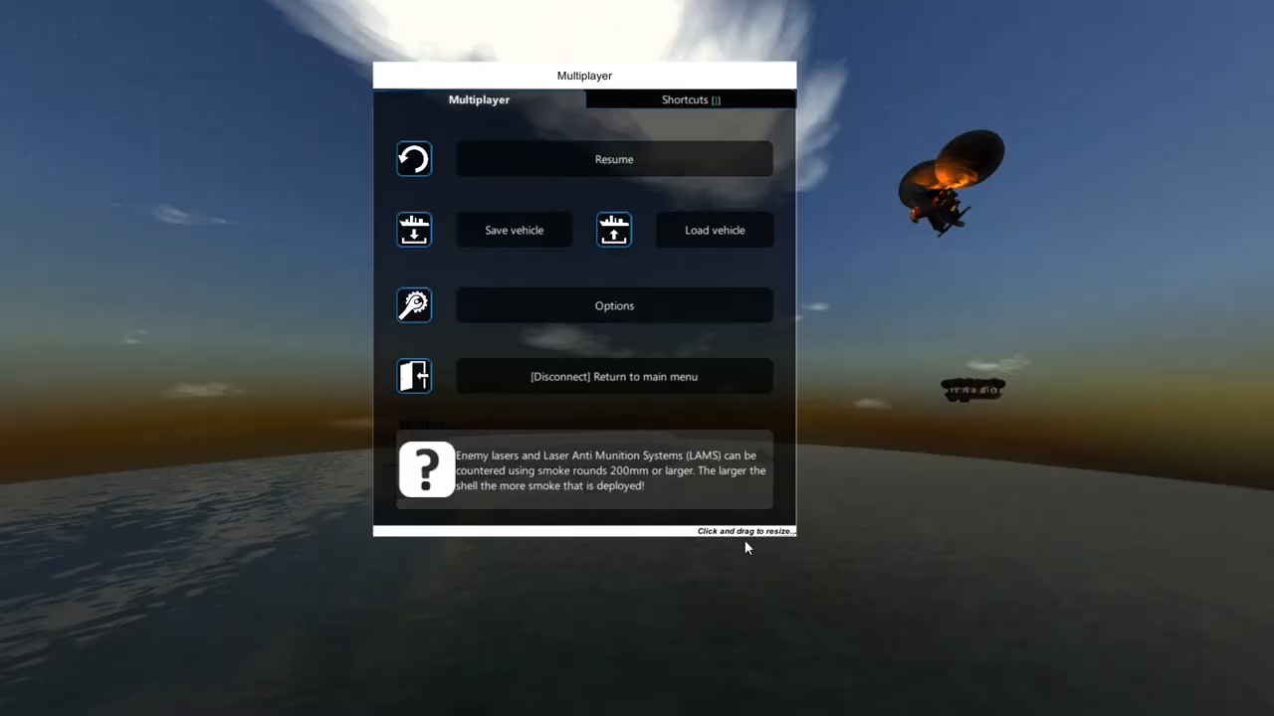
- Resume the game from the Multiplayer menu and bring up the chat box
left_click(613, 159)
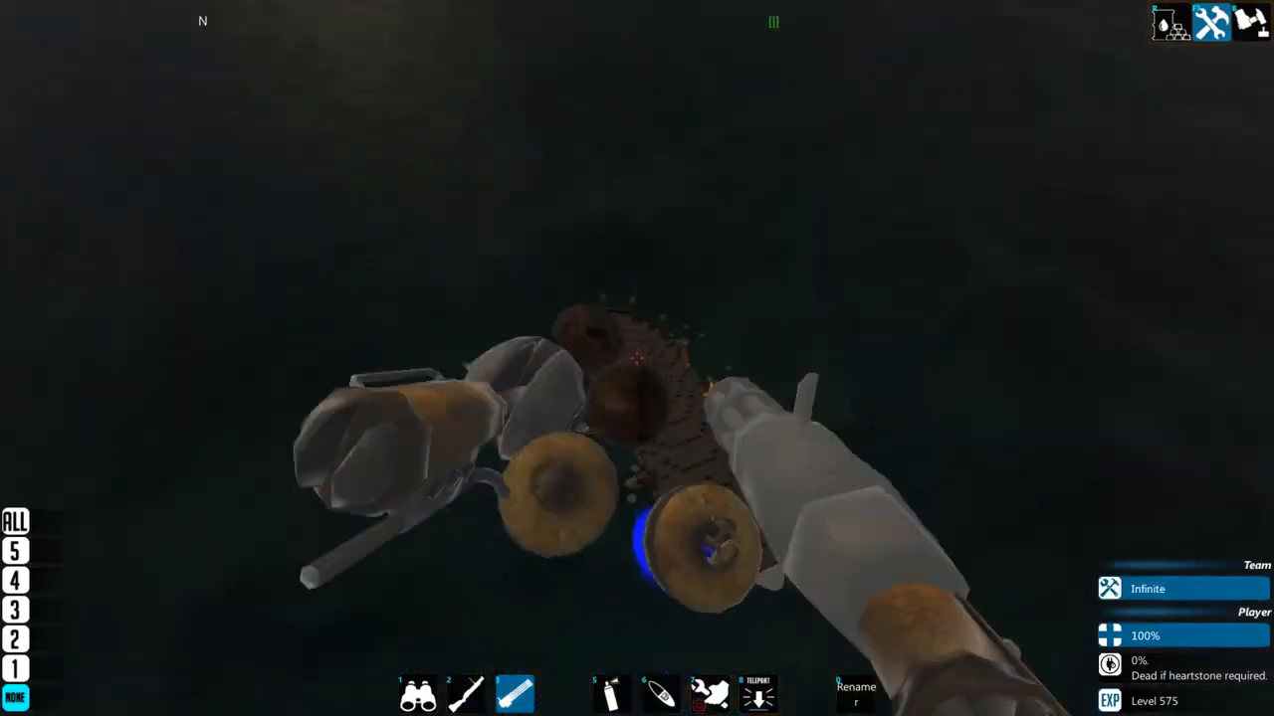
key("enter")
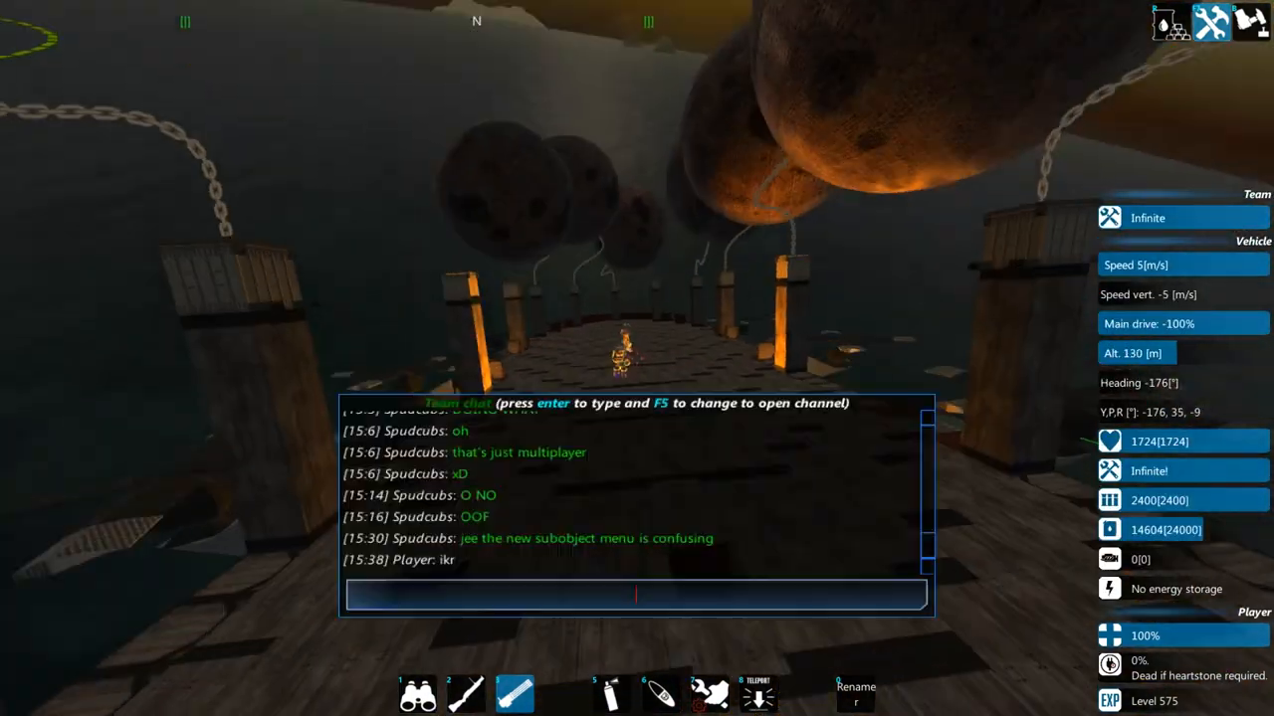